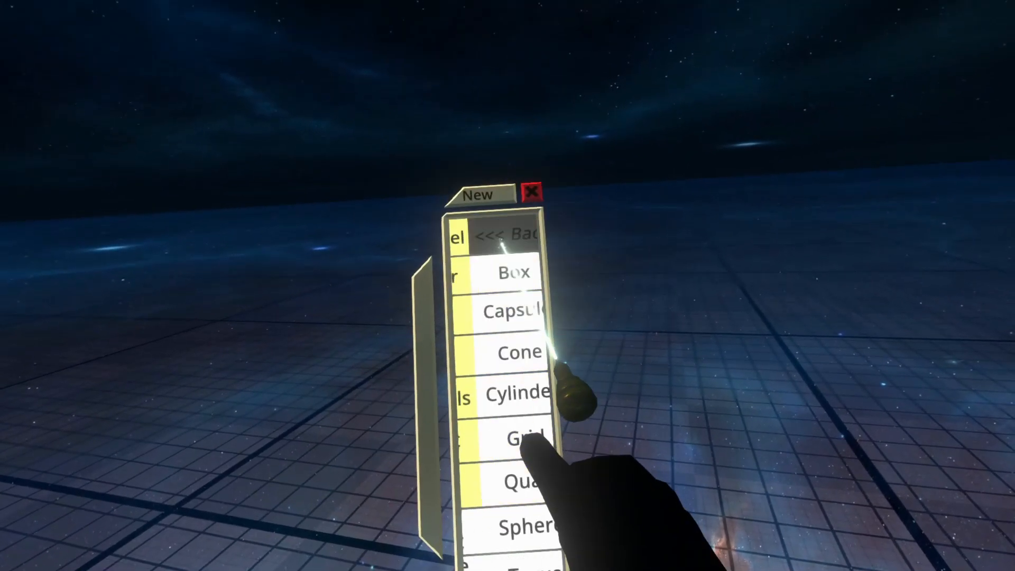
Spawn a Box primitive from the Create New 3D model menu
left_click(515, 271)
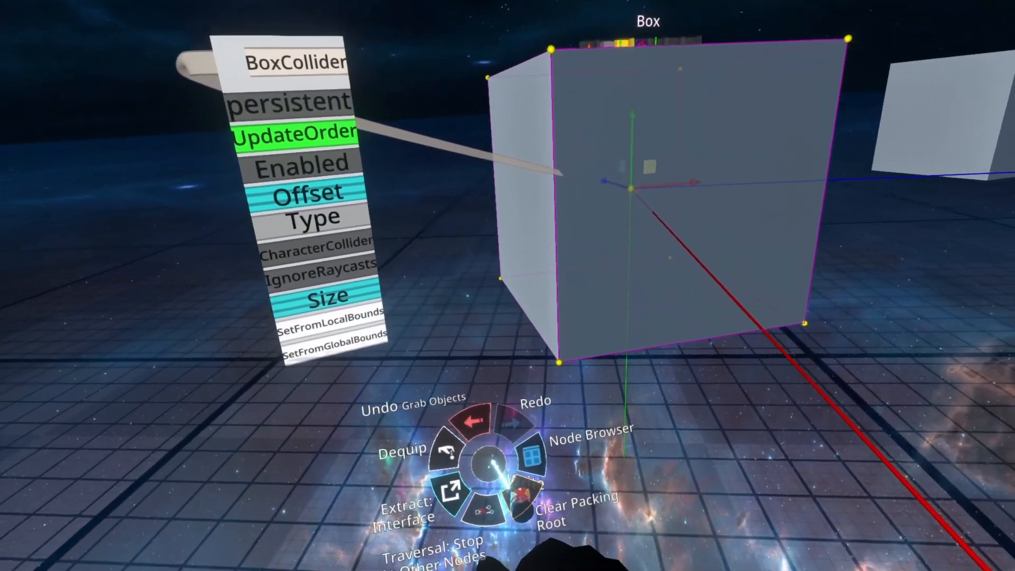
Pull the box's BoxCollider component out as a floating LogiX panel
left_click(595, 432)
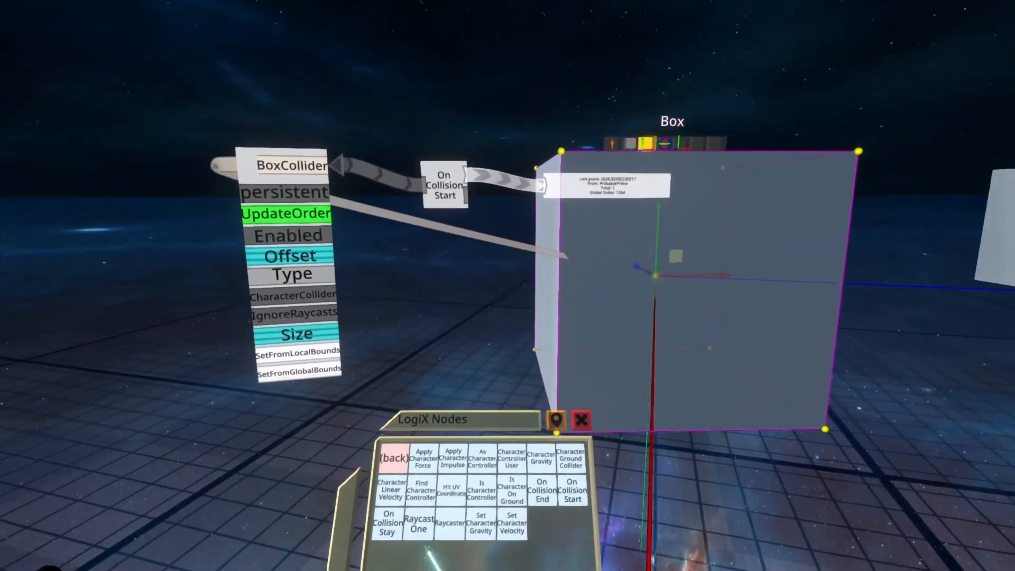
Spawn an On Collision Start node and wire the BoxCollider reference into it
left_click(392, 456)
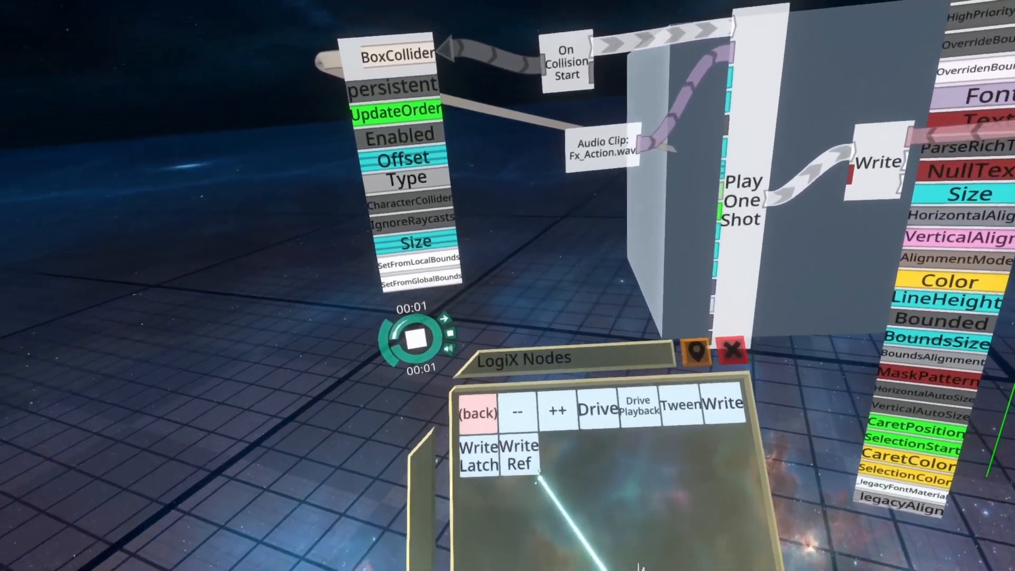
Spawn Get Slot and Get Active User nodes, then bring up the Users node category
left_click(476, 410)
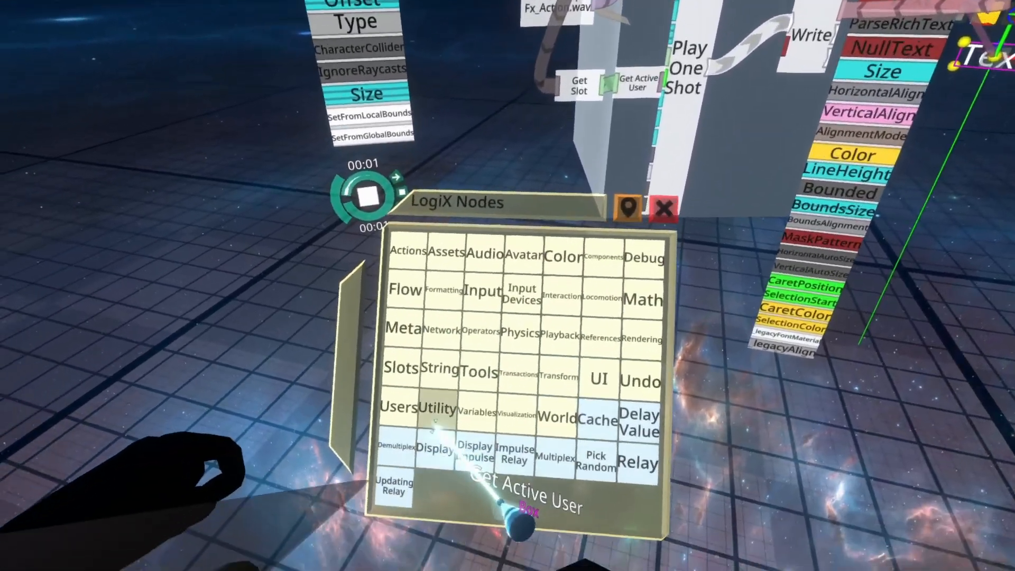
left_click(398, 406)
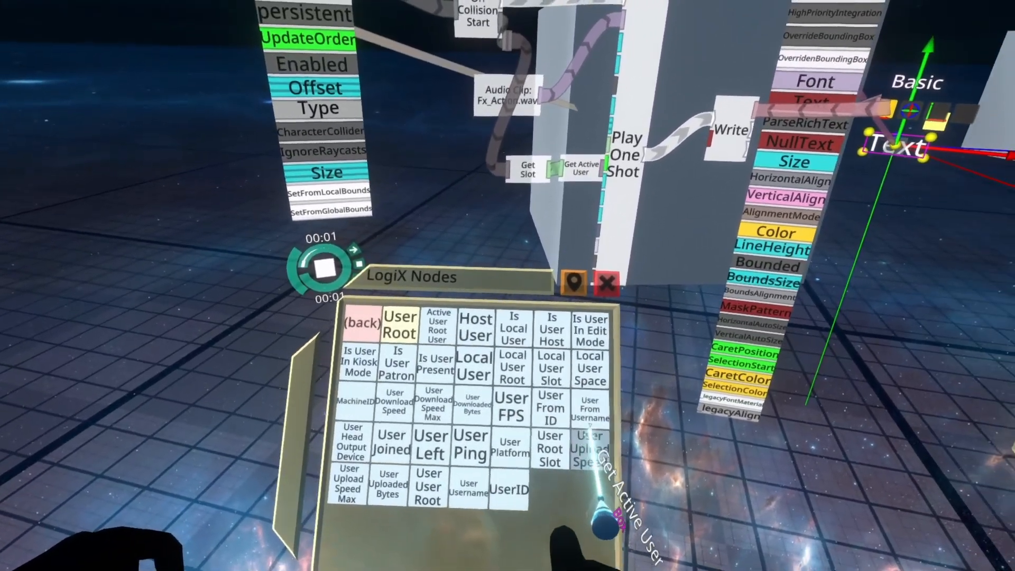